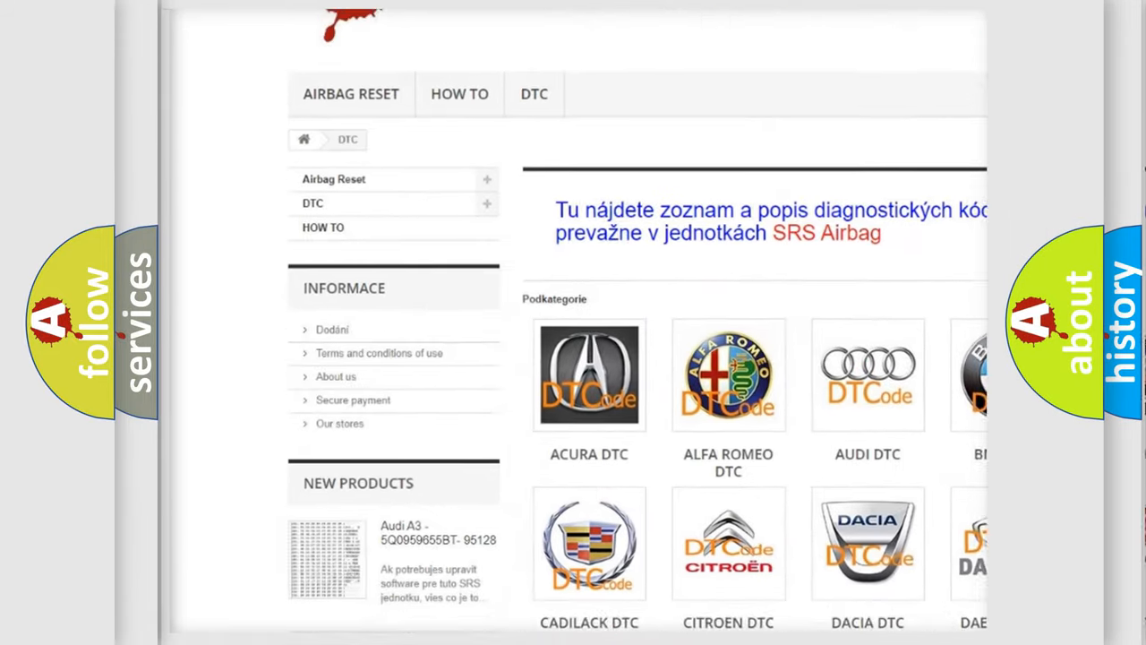
scroll("down", 3)
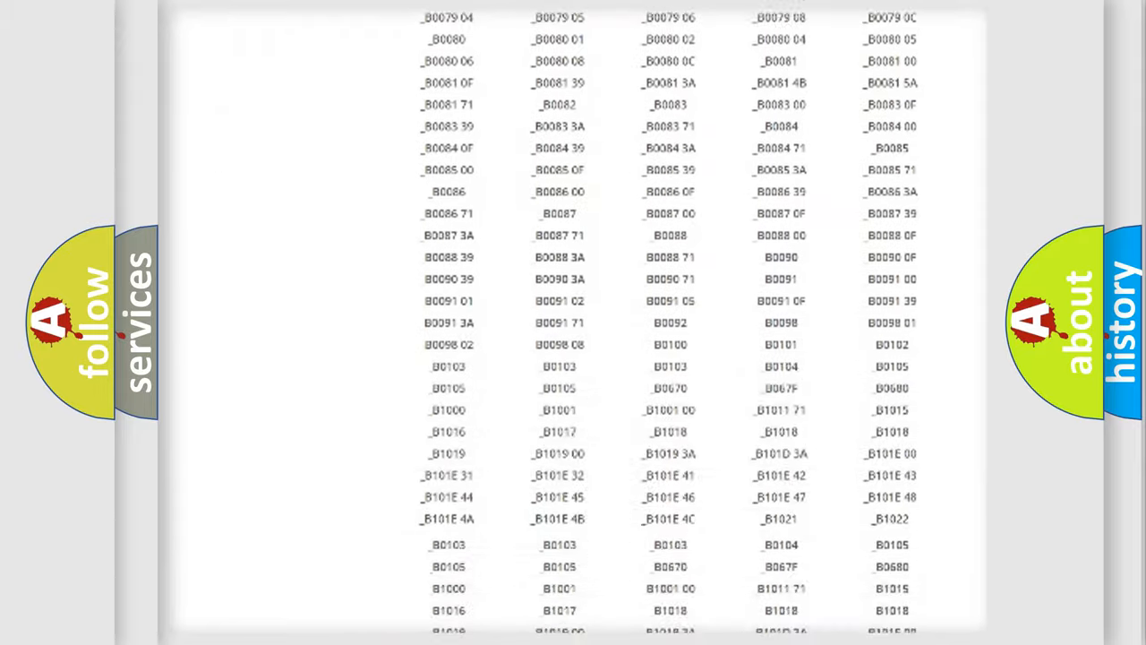
scroll("up", 3)
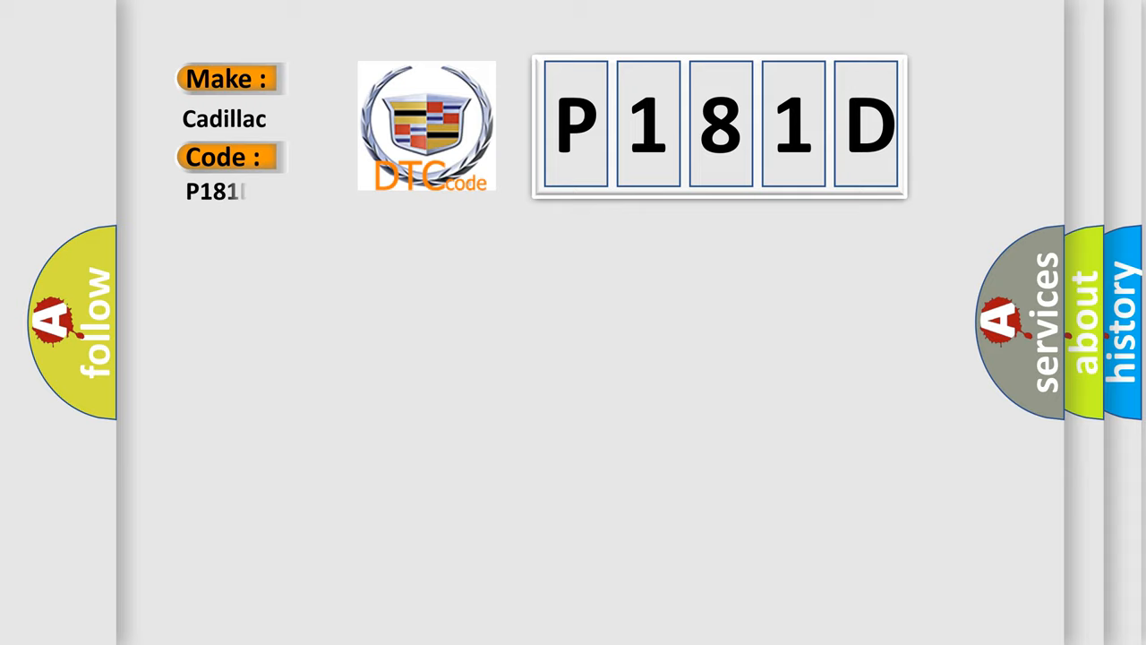
type("D")
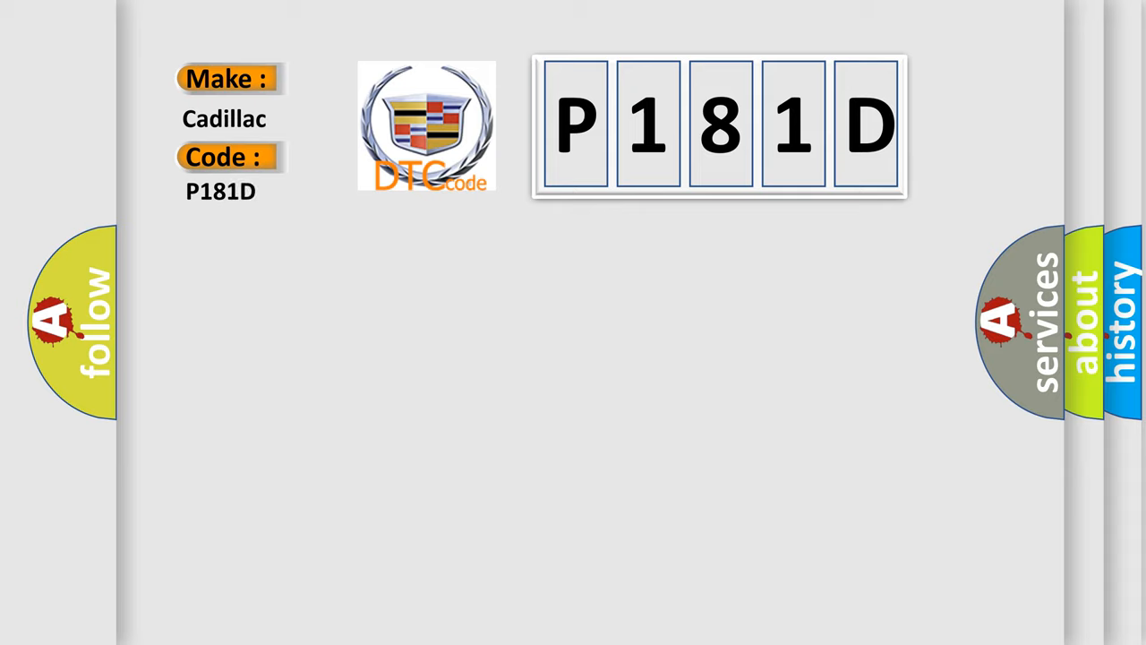